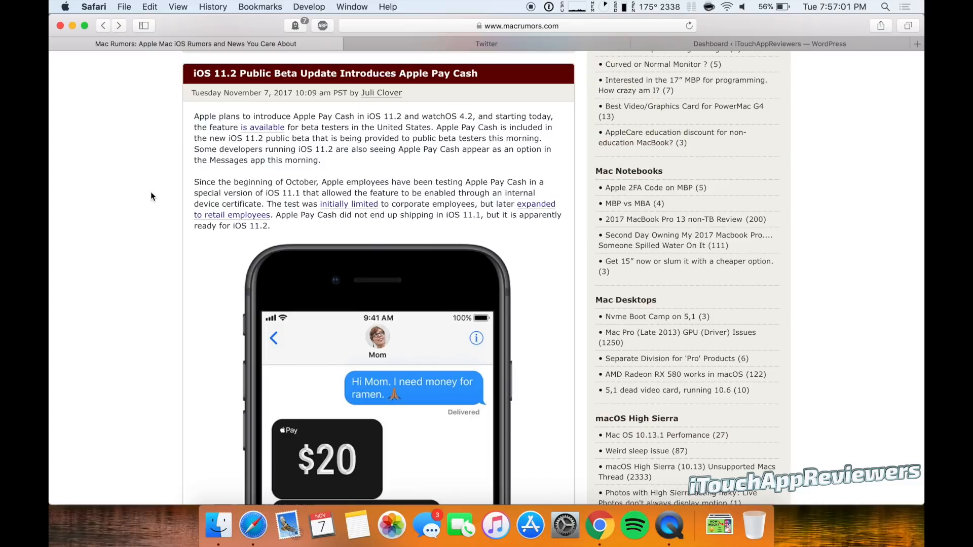
Step: Scroll down the article until the Messages screenshot with the $20 Apple Pay payment is fully in view
scroll("down", 3)
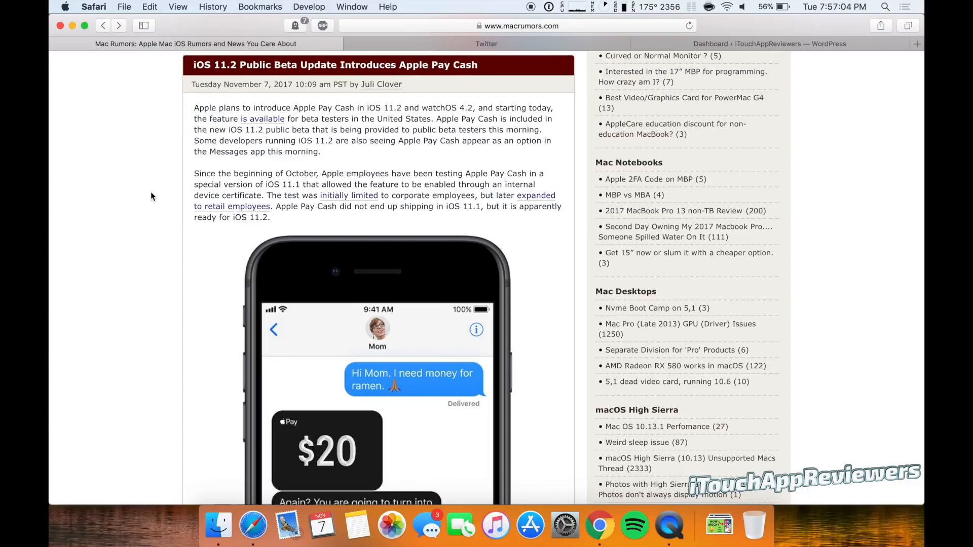
mouse_move(372, 96)
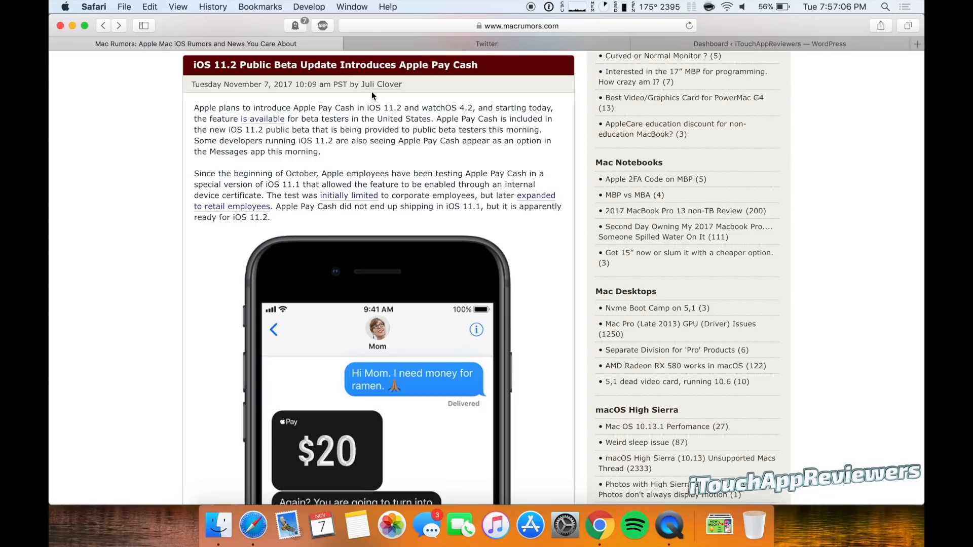
mouse_move(358, 120)
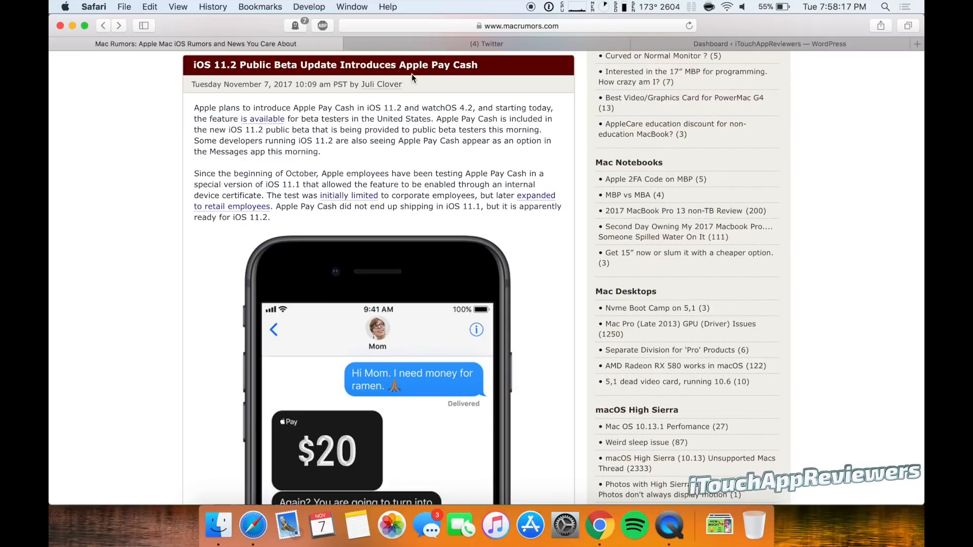
scroll("down", 3)
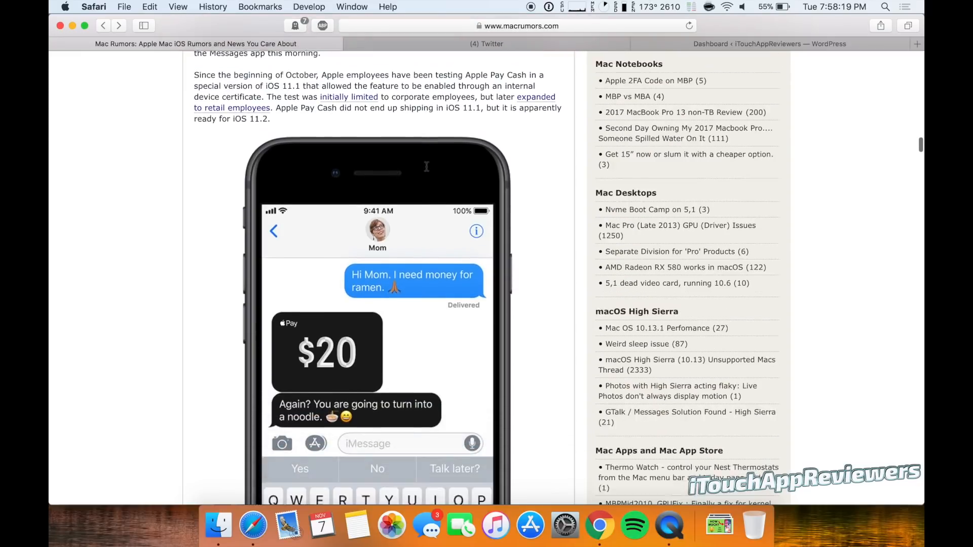
scroll("down", 3)
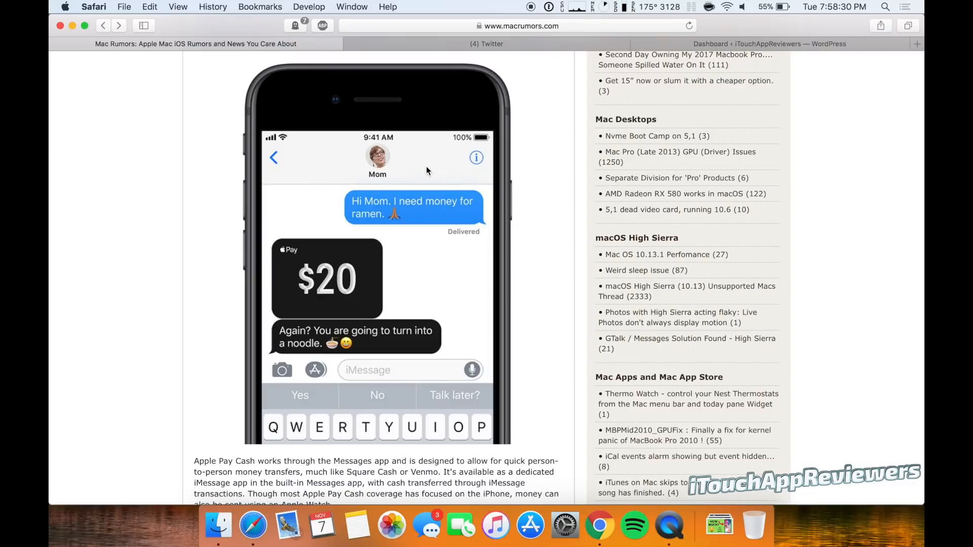
mouse_move(410, 223)
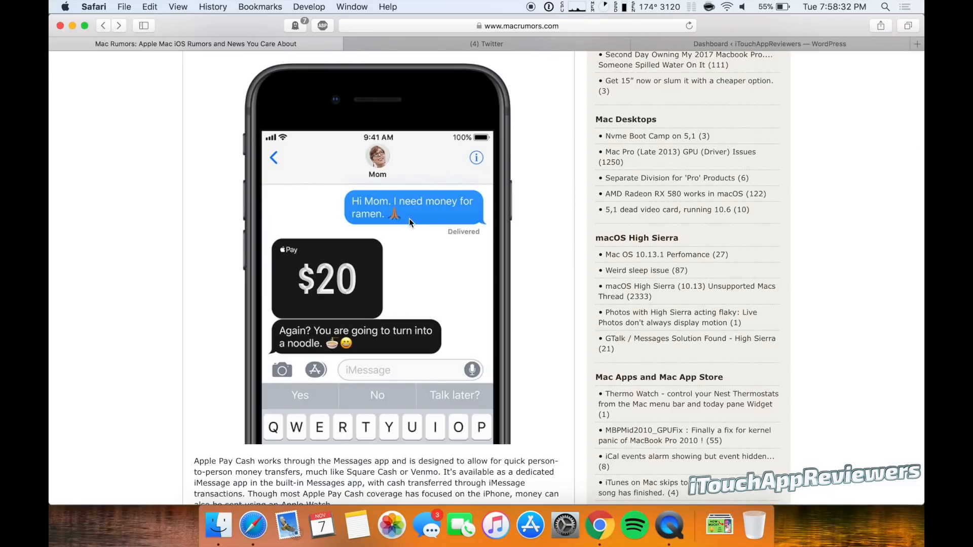
mouse_move(332, 382)
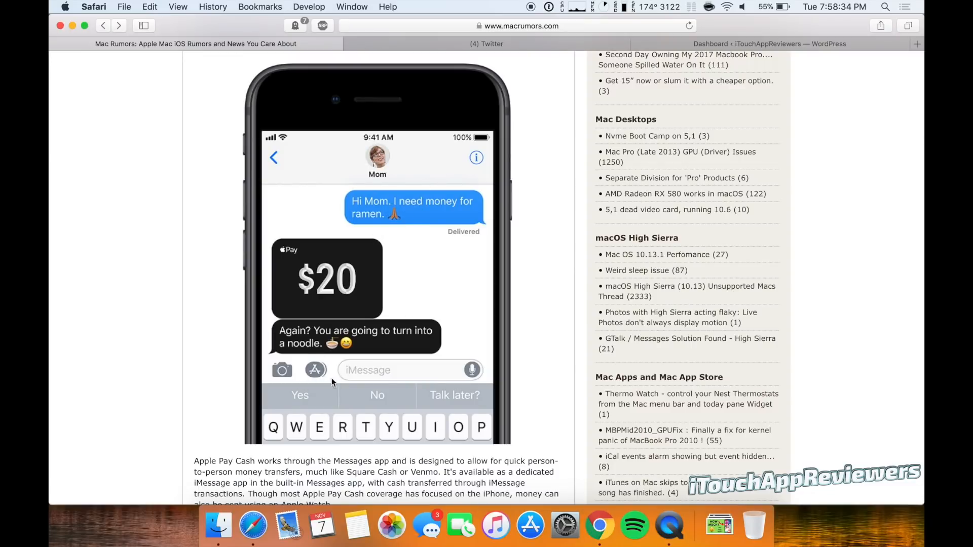
mouse_move(387, 236)
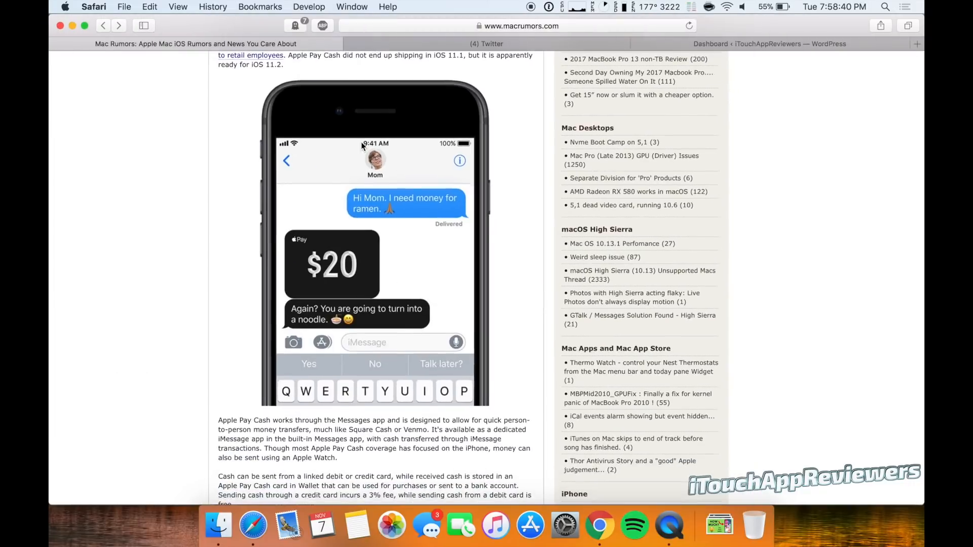
scroll("down", 3)
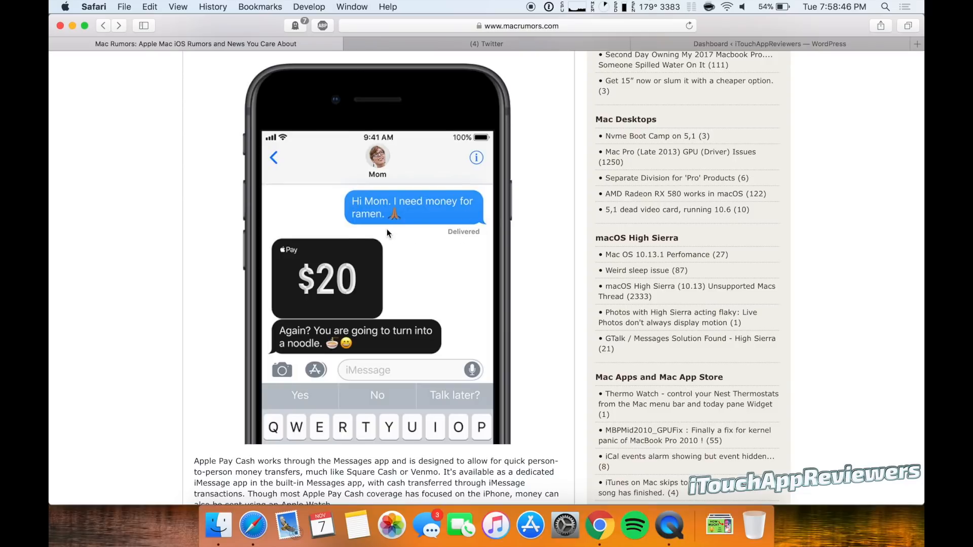
mouse_move(310, 338)
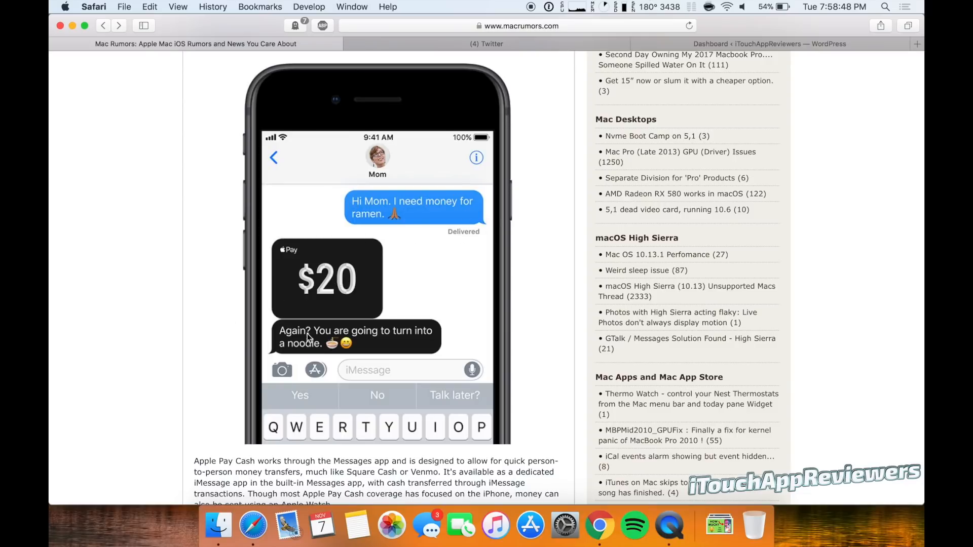
mouse_move(389, 342)
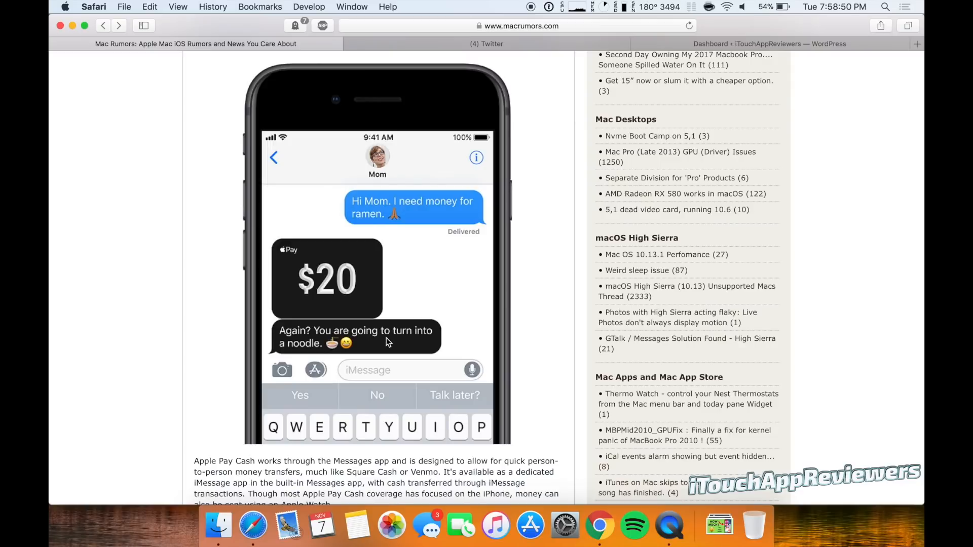
mouse_move(383, 262)
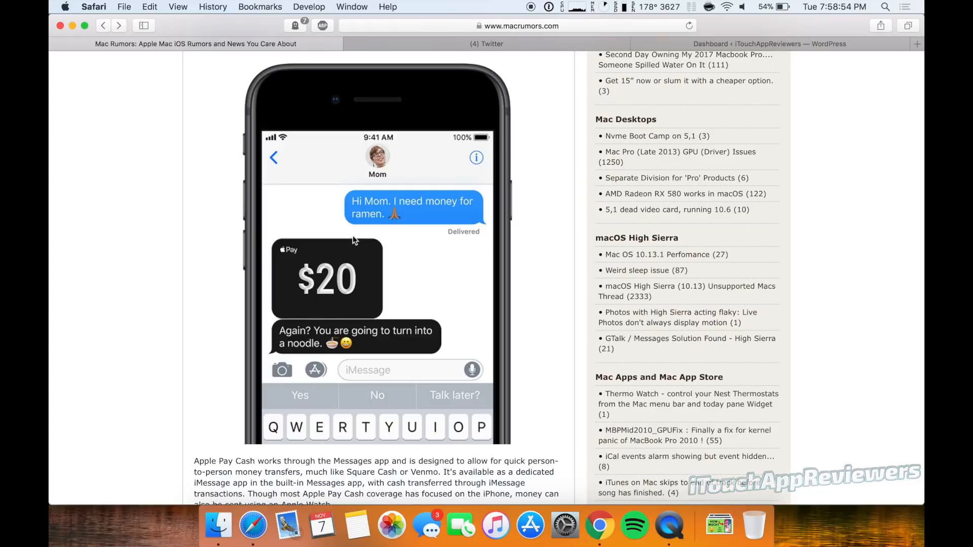
Step: Highlight the paragraph on how Apple Pay Cash handles person-to-person transfers through iMessage, then clear it
scroll("down", 3)
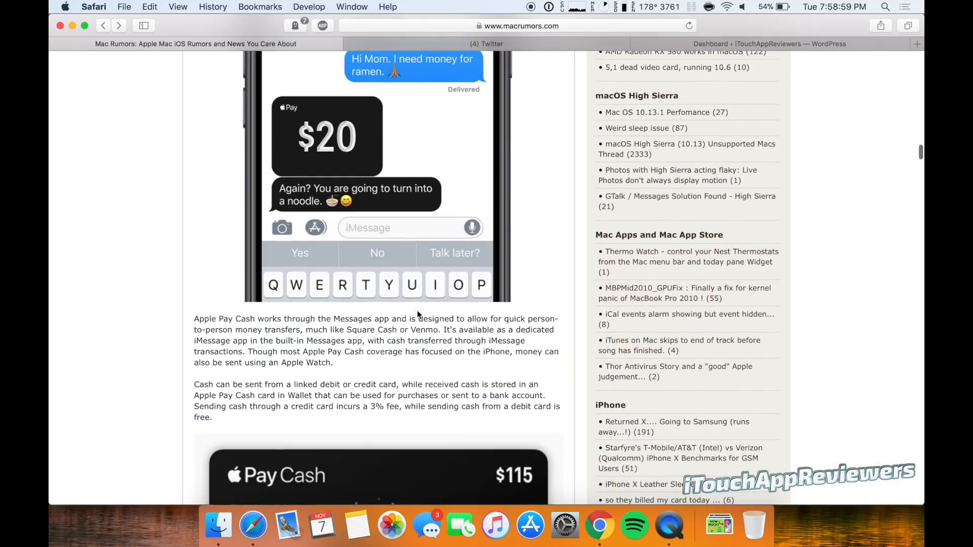
left_click_drag(243, 319, 485, 320)
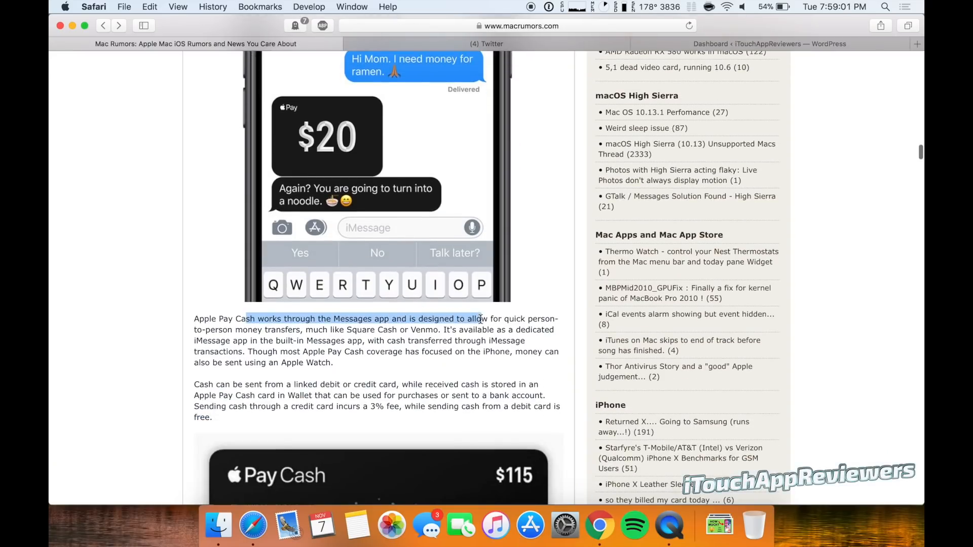
left_click_drag(481, 320, 263, 329)
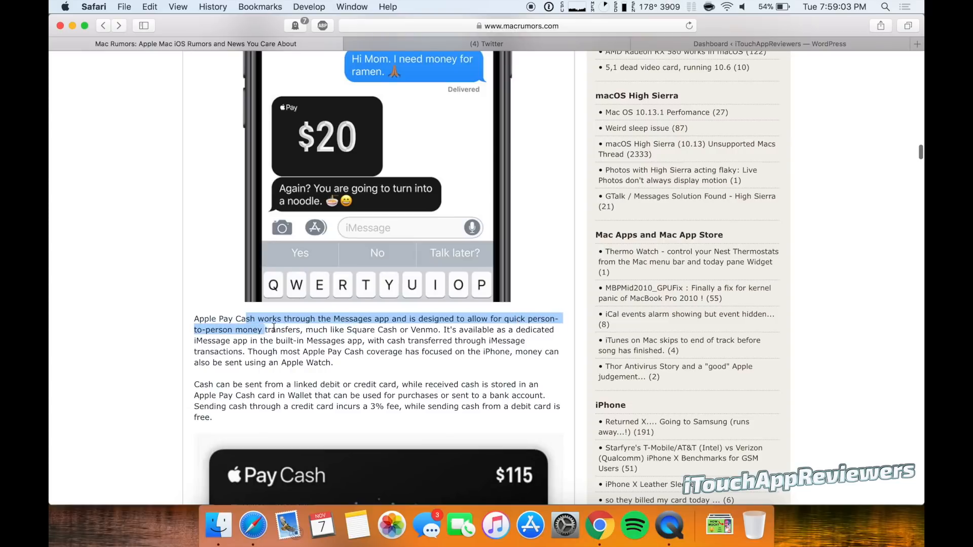
left_click_drag(264, 328, 490, 341)
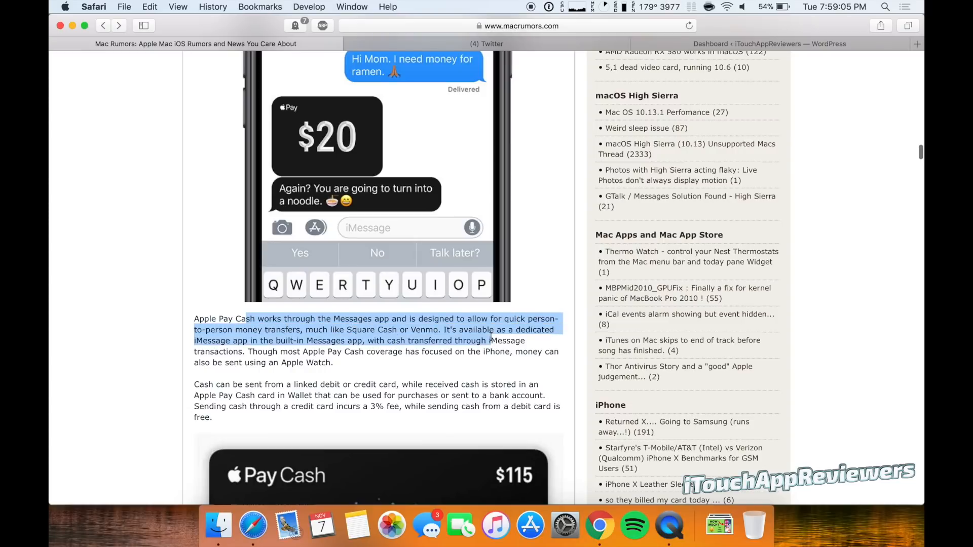
left_click(391, 341)
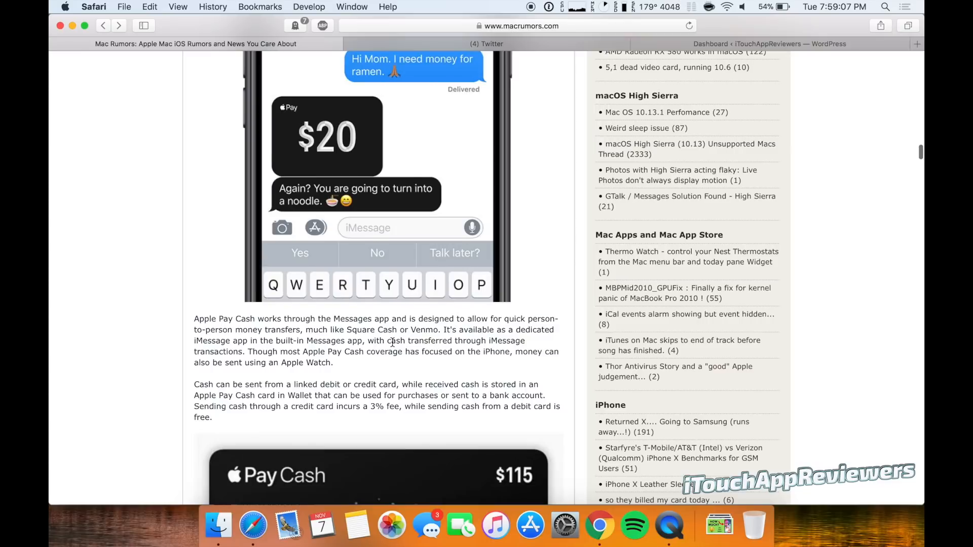
Step: Scroll past the Apple Pay Cash card image and highlight the sentence about sending cash from linked debit or credit cards
scroll("down", 3)
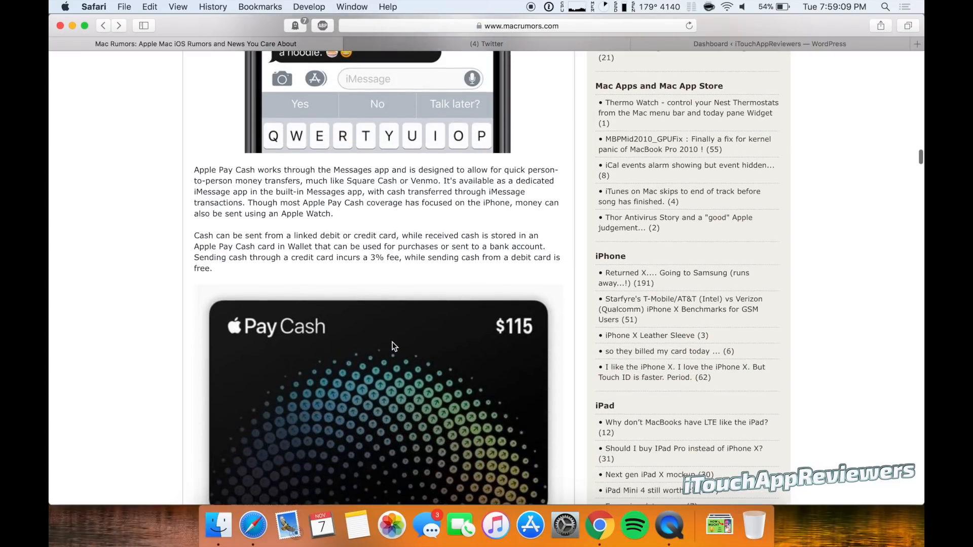
scroll("down", 3)
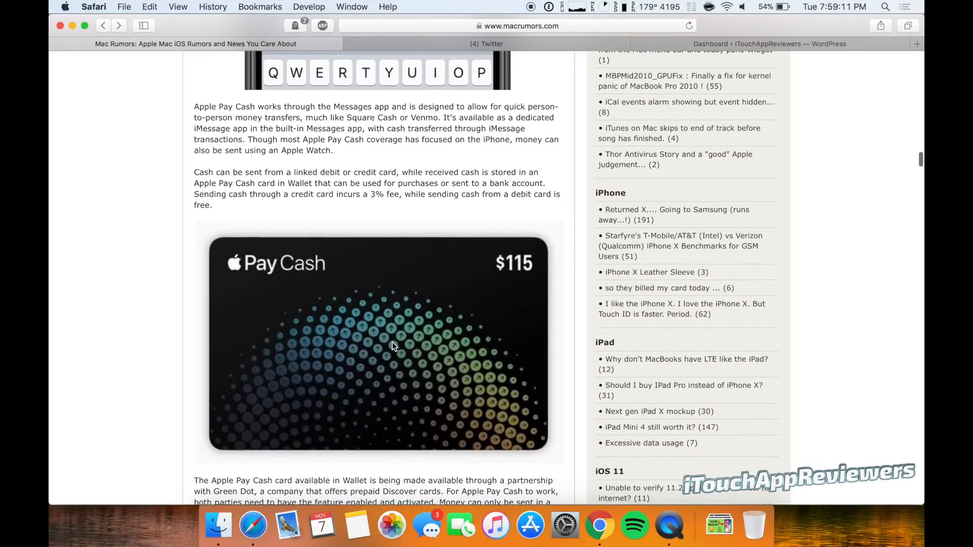
scroll("down", 3)
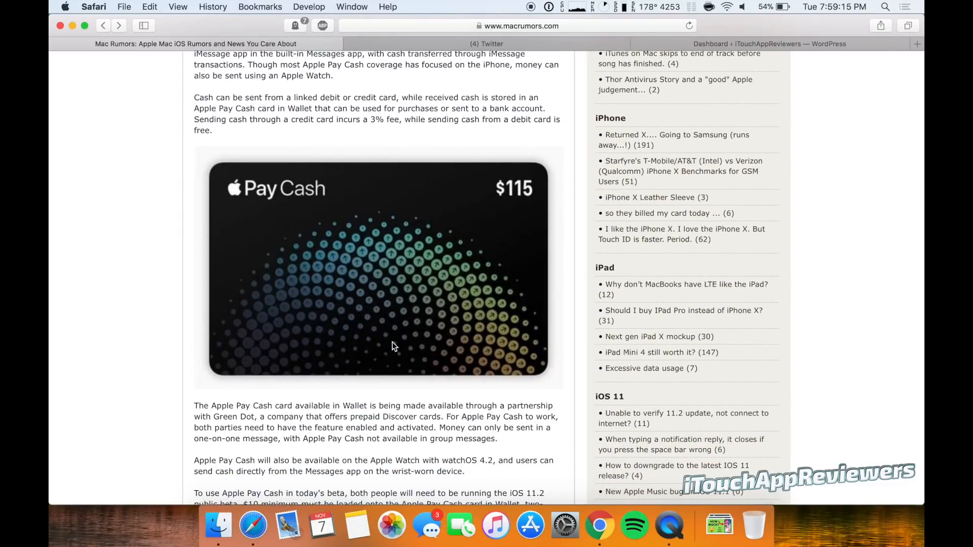
scroll("down", 3)
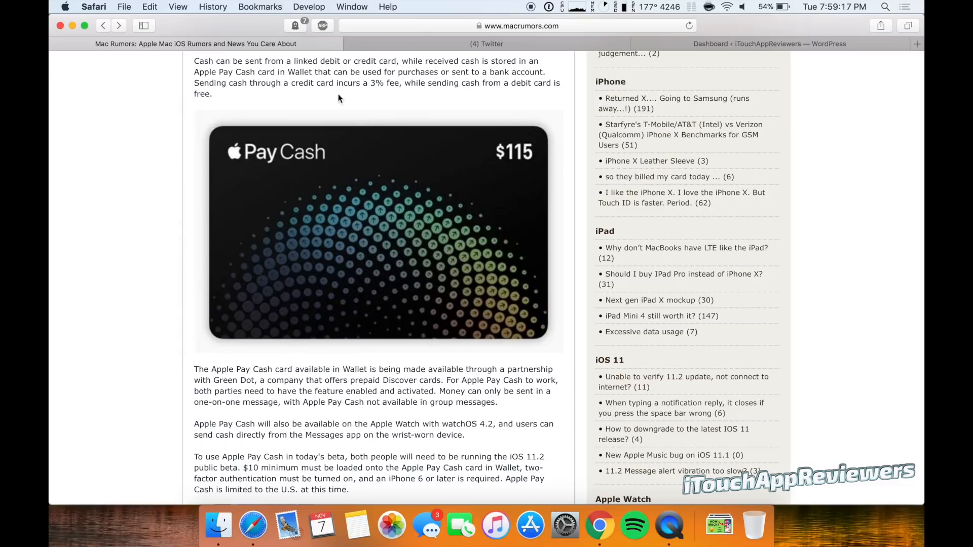
left_click_drag(225, 60, 351, 60)
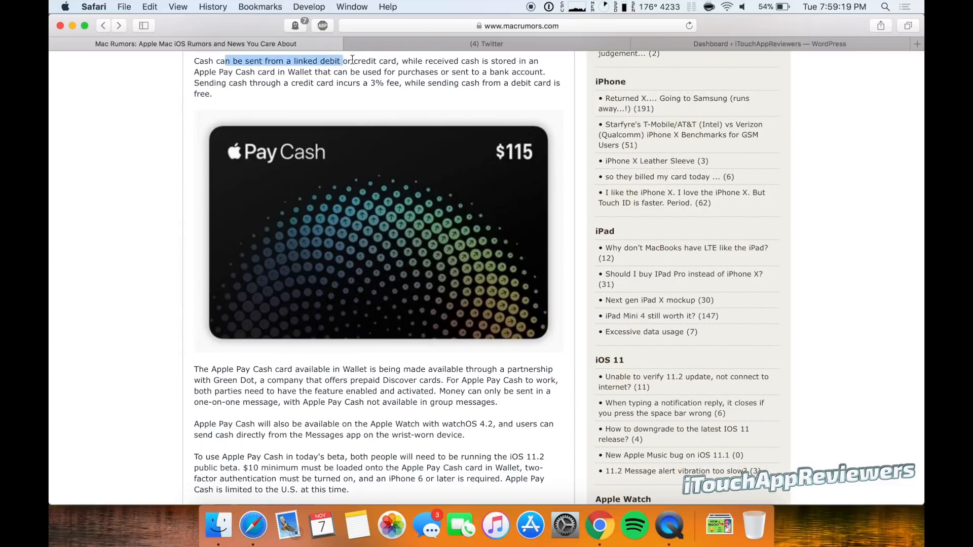
left_click_drag(343, 61, 476, 61)
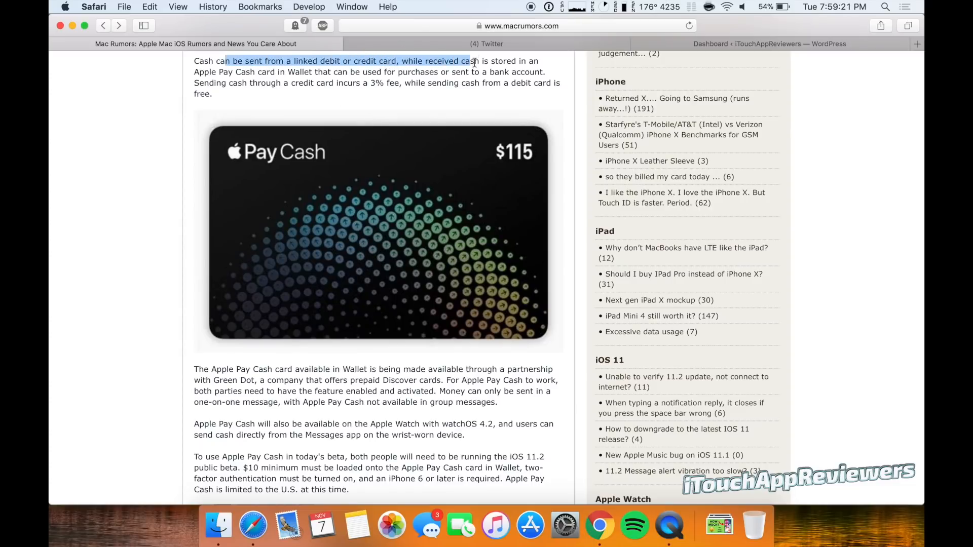
left_click_drag(473, 61, 284, 71)
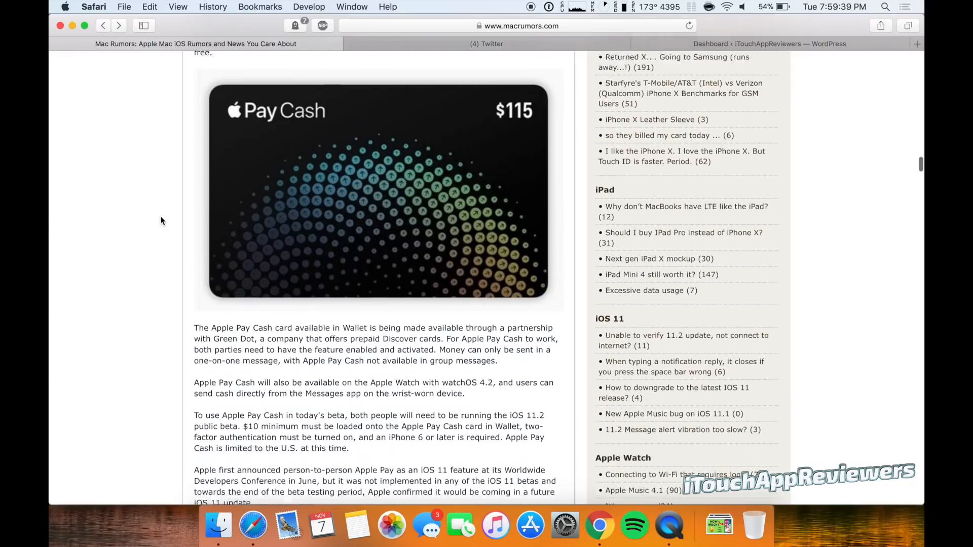
Step: Highlight the Green Dot Wallet card partnership and activation sentences near the article's end
scroll("down", 3)
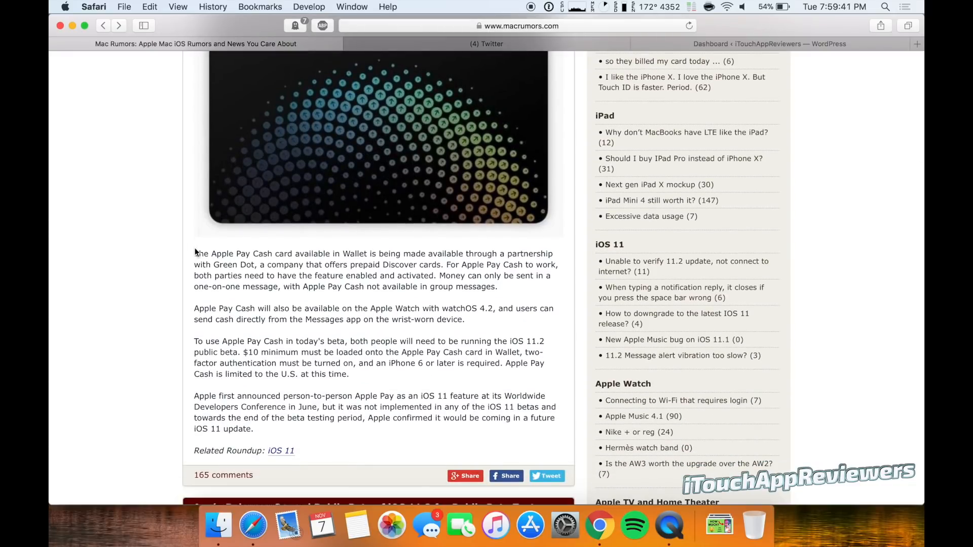
left_click_drag(205, 253, 333, 254)
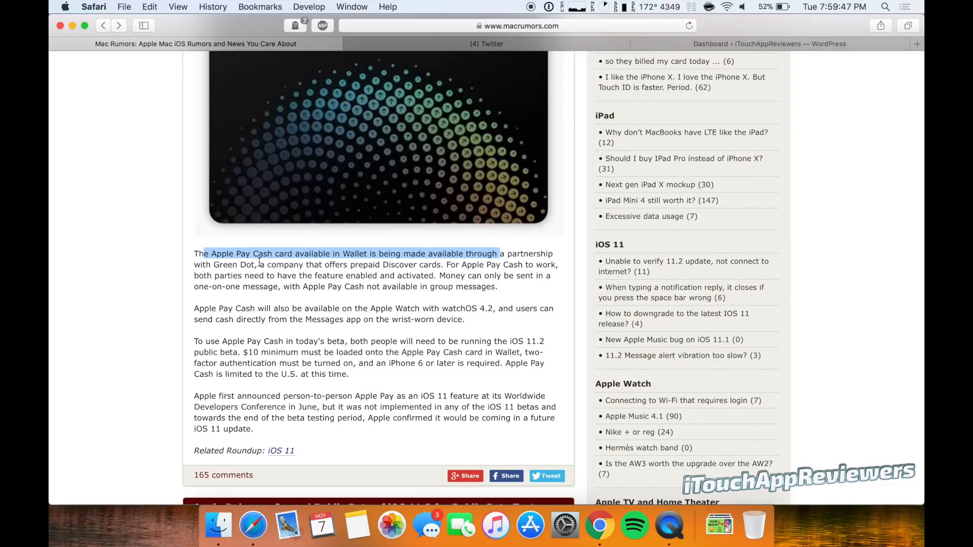
left_click(238, 264)
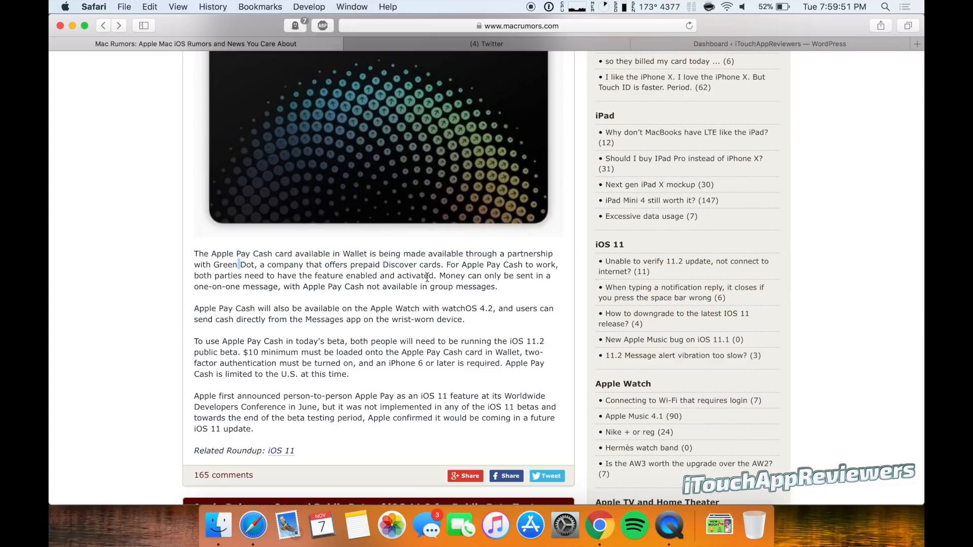
mouse_move(465, 261)
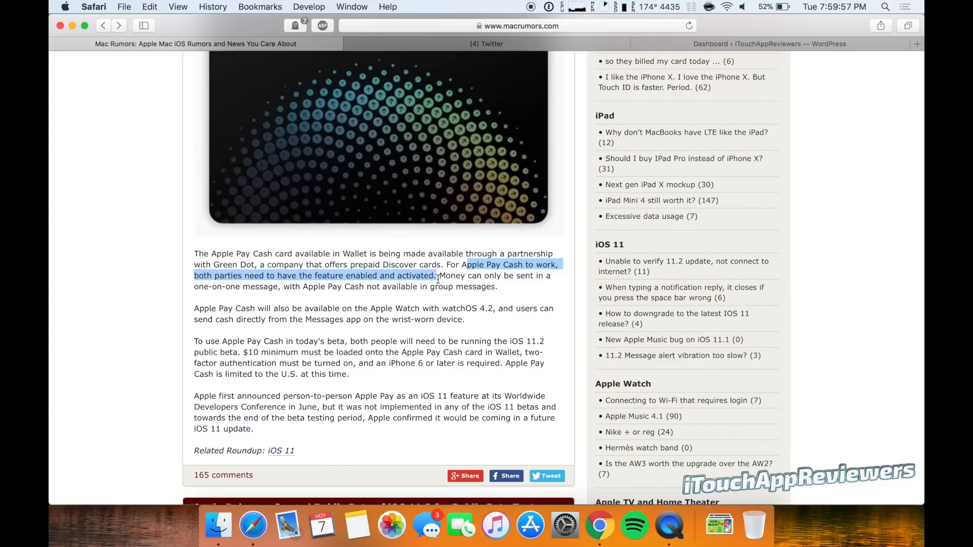
mouse_move(438, 276)
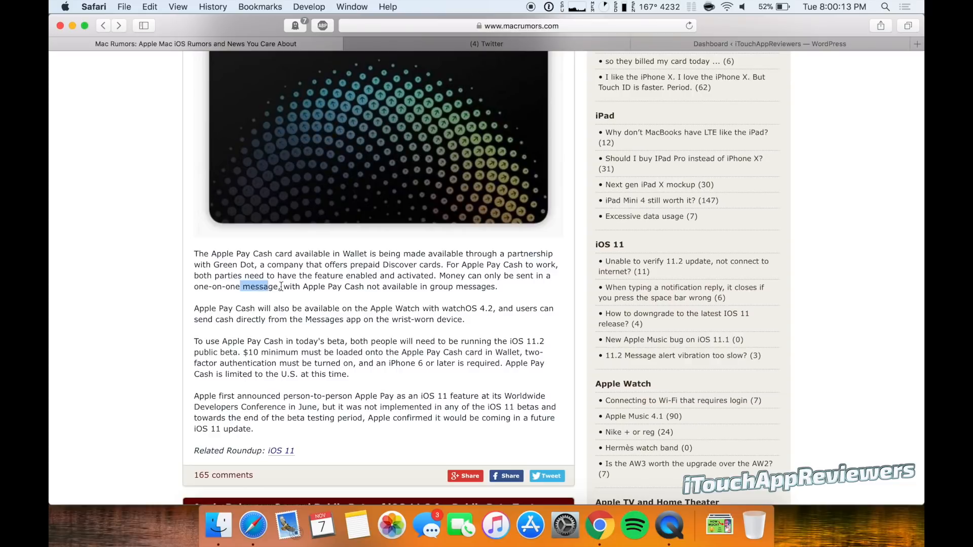
left_click_drag(286, 286, 478, 286)
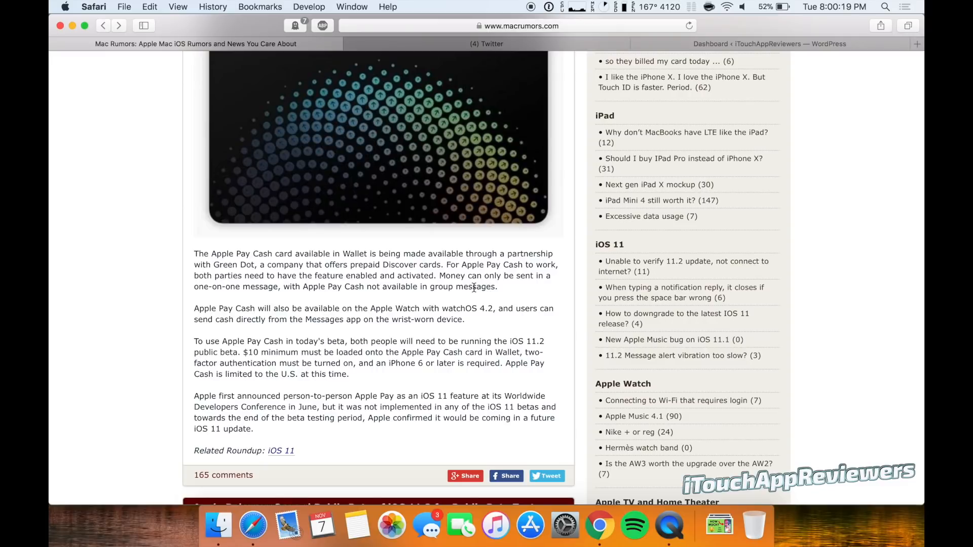
mouse_move(202, 308)
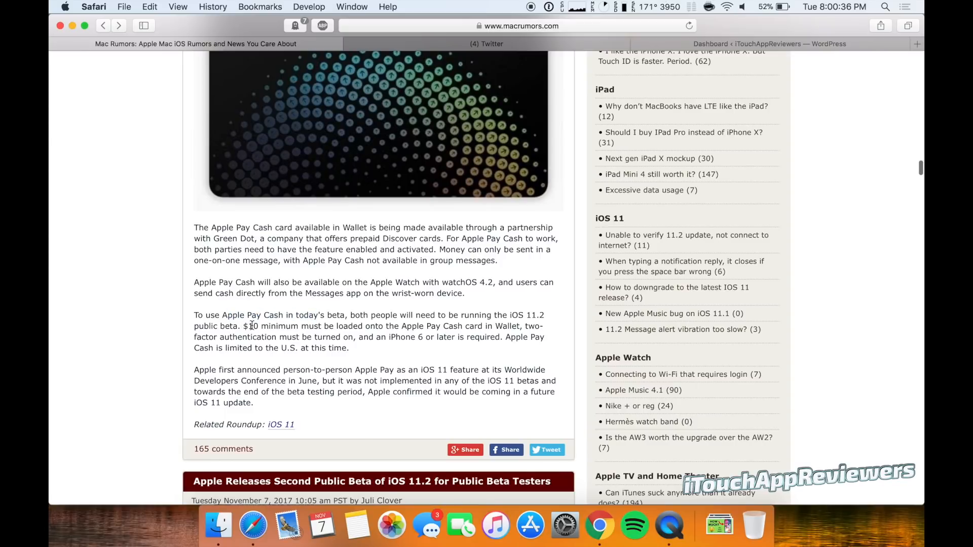
Step: Highlight the $10 minimum and two-factor authentication sentence, then return toward the Messages screenshot
left_click_drag(249, 325, 491, 325)
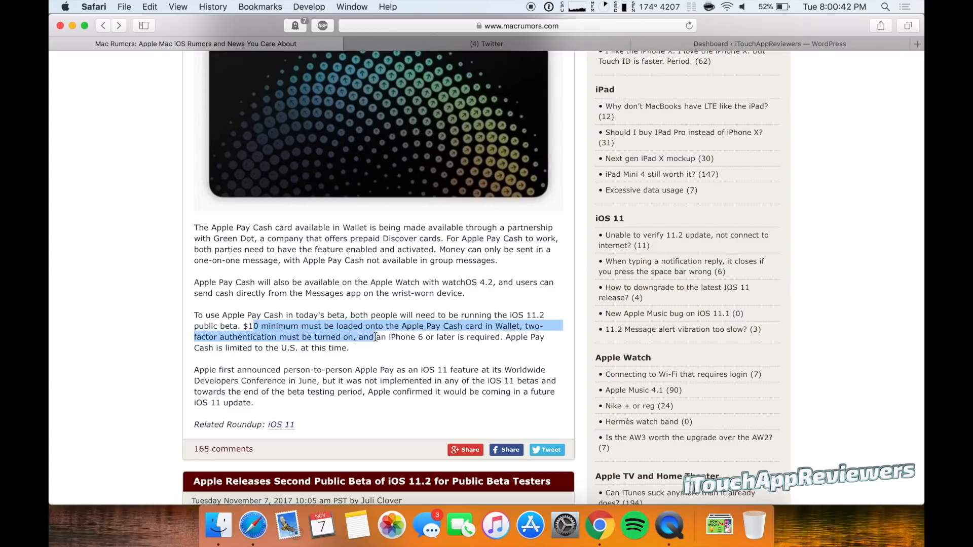
left_click_drag(359, 336, 453, 336)
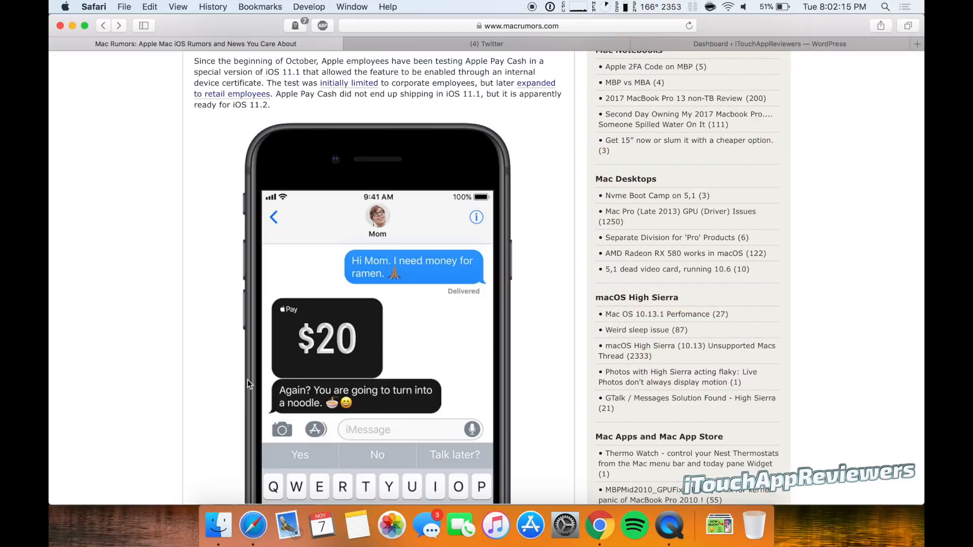
scroll("down", 3)
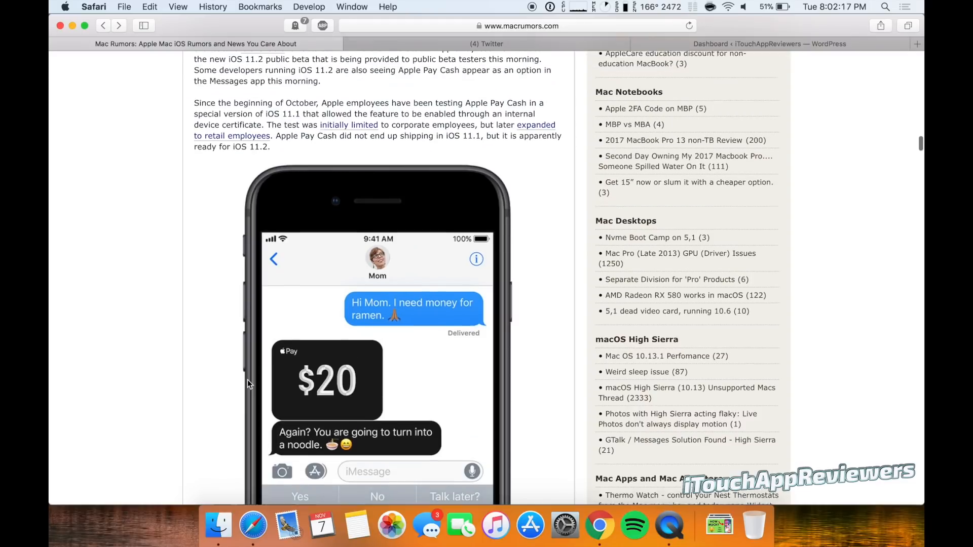